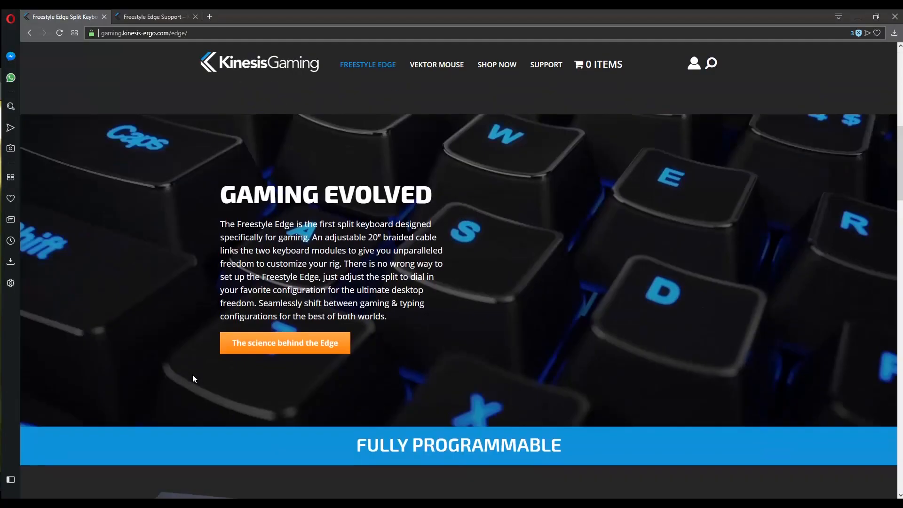
# Show the Freestyle Edge support page's Videos section with the SmartSet programming tutorial
pyautogui.scroll(-3)
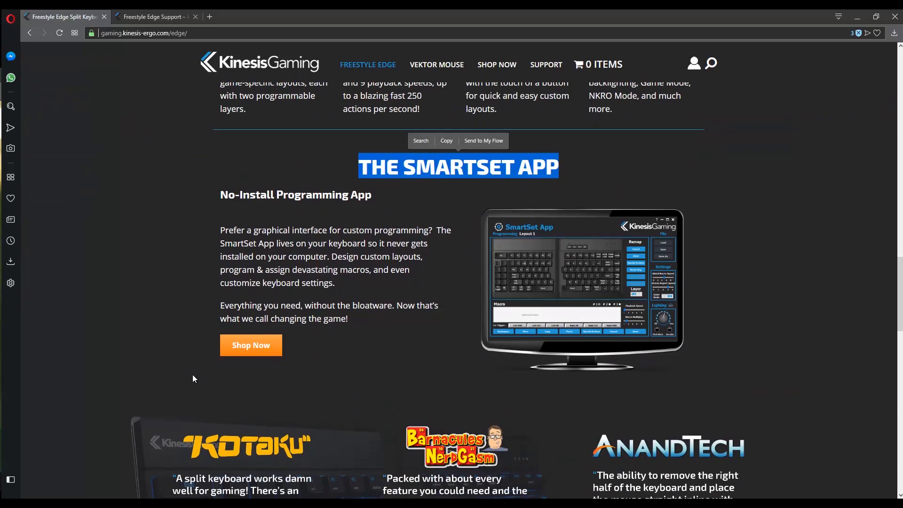
pyautogui.click(195, 378)
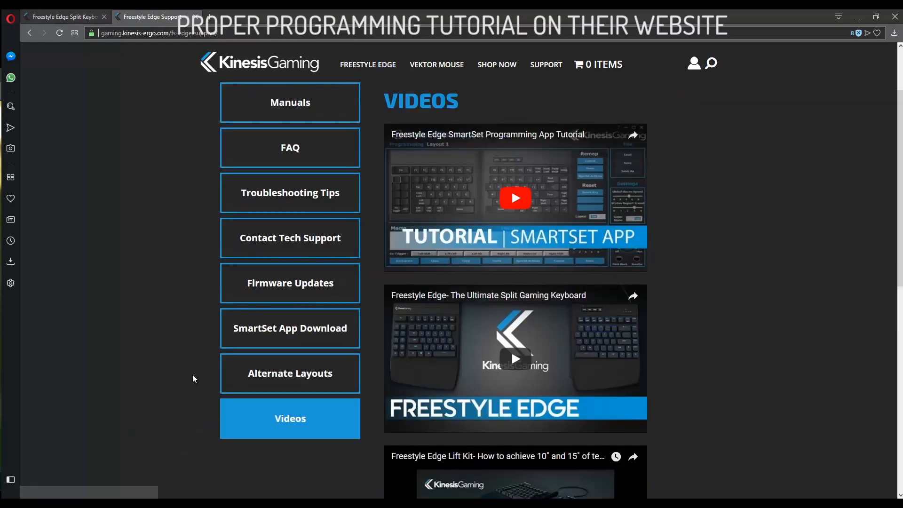
pyautogui.moveTo(515, 197)
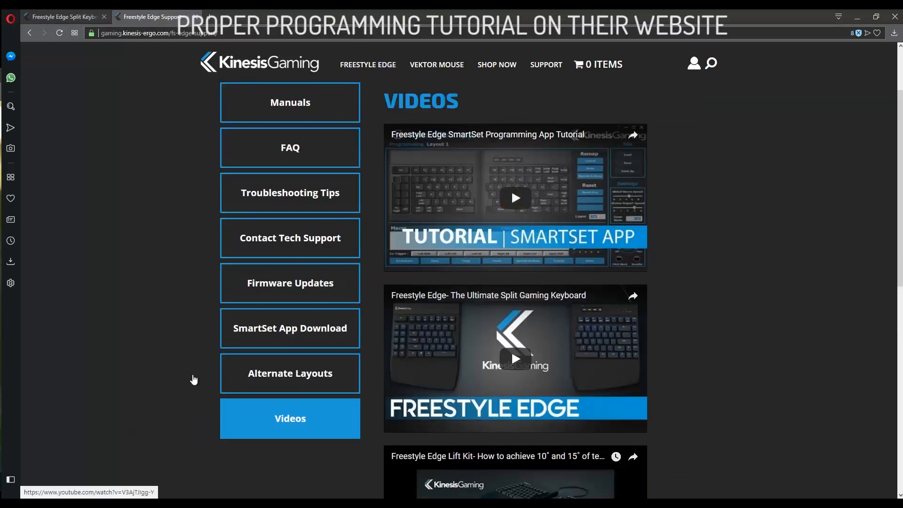
pyautogui.scroll(-3)
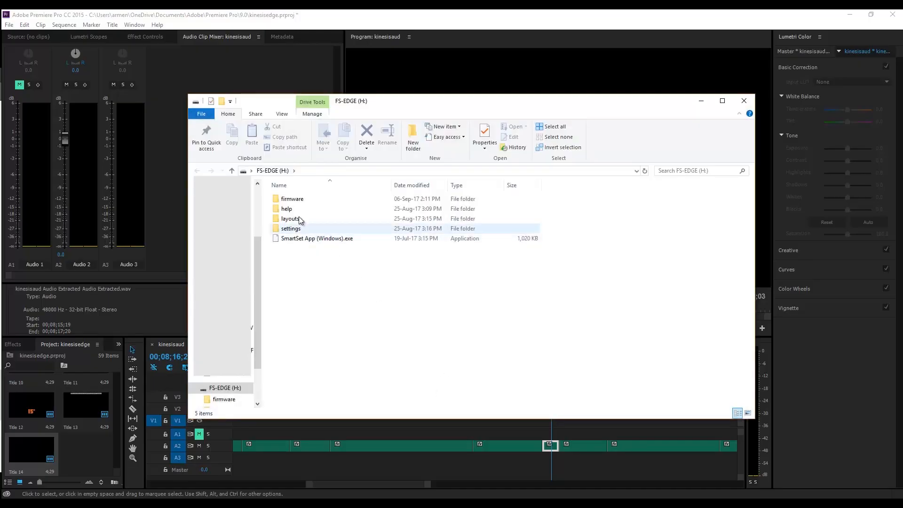
# Launch SmartSet App (Windows).exe from the FS-EDGE (H:) drive
pyautogui.click(316, 238)
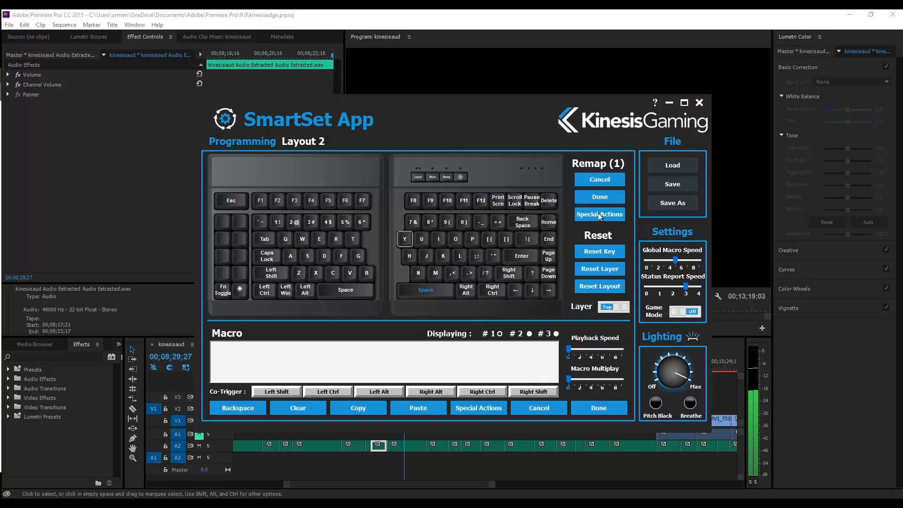
pyautogui.click(600, 214)
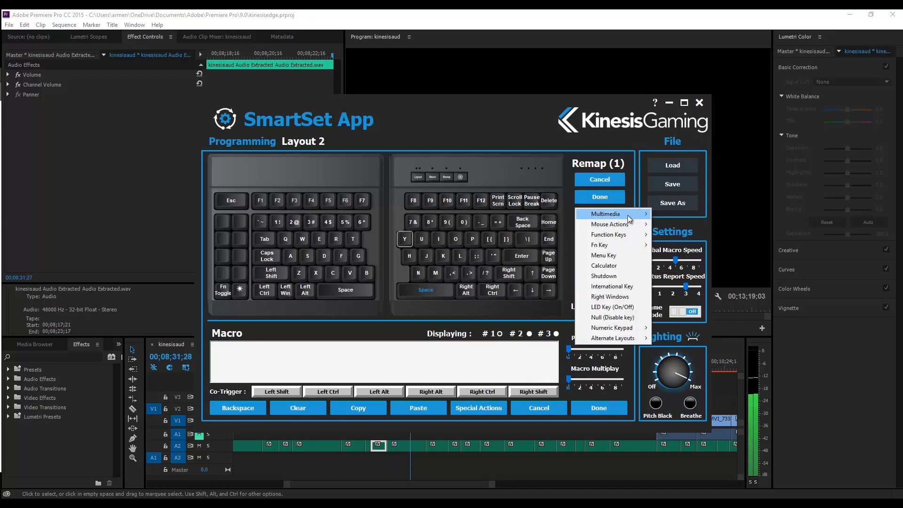
pyautogui.moveTo(626, 239)
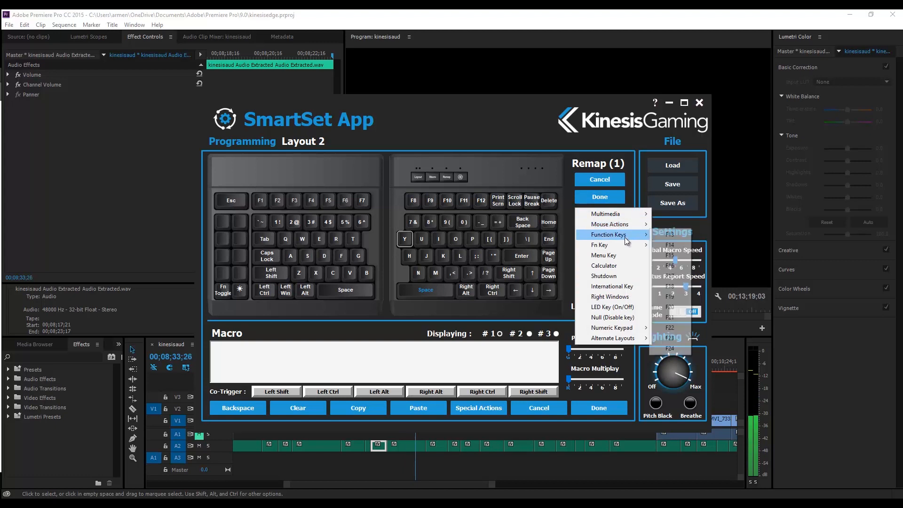
pyautogui.moveTo(603, 255)
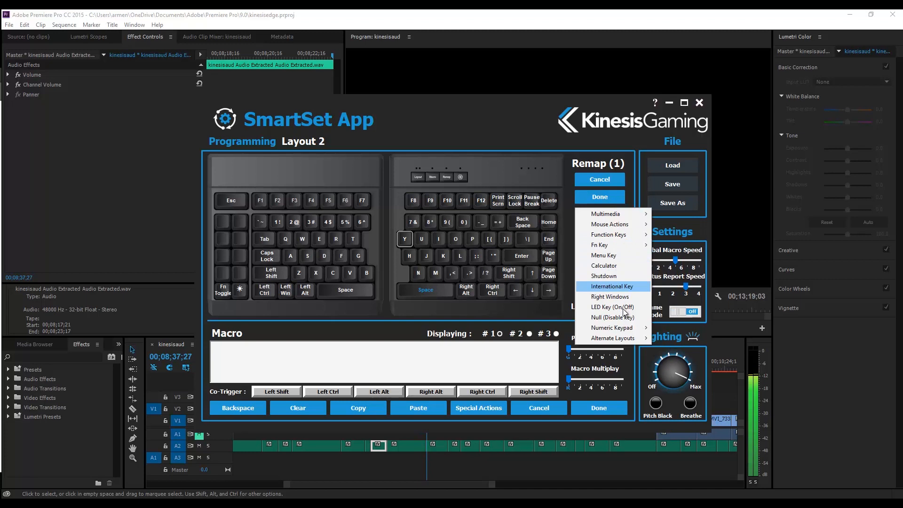
pyautogui.moveTo(611, 328)
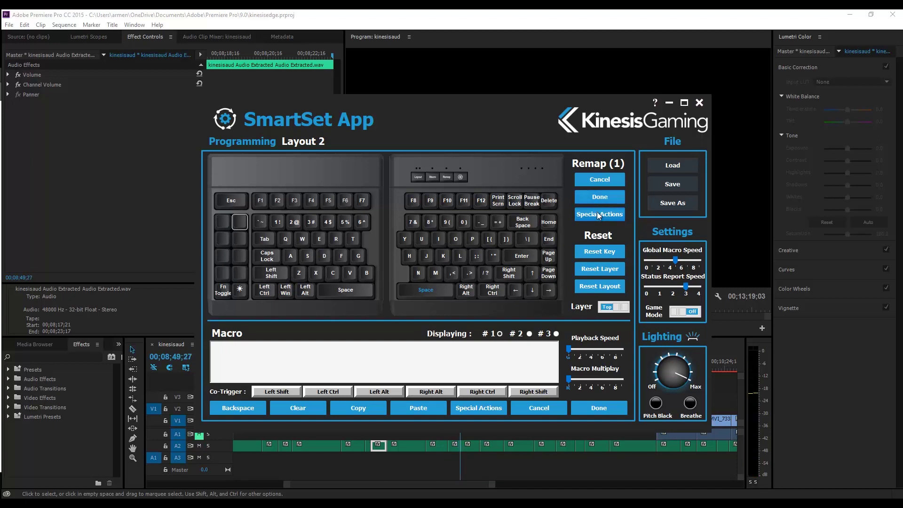
pyautogui.click(600, 214)
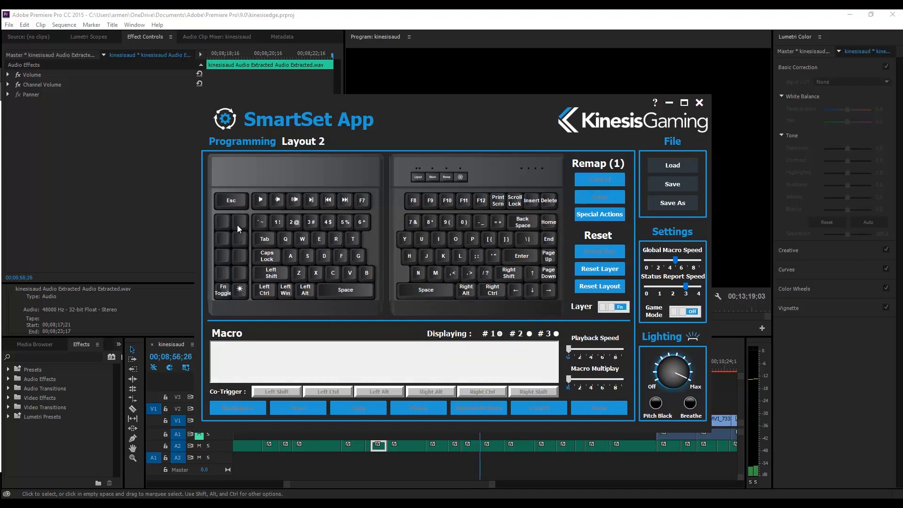
pyautogui.moveTo(240, 226)
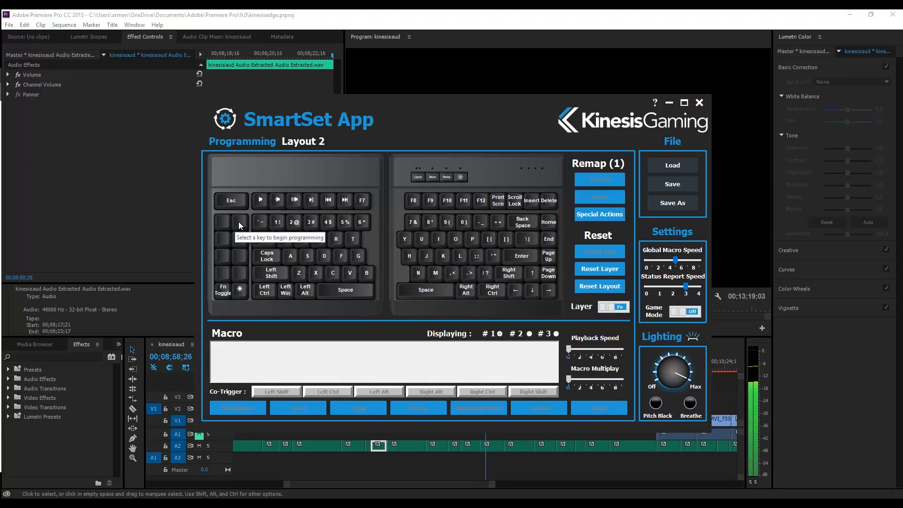
# Return Layout 2 from the Fn layer to its Top layer
pyautogui.click(239, 221)
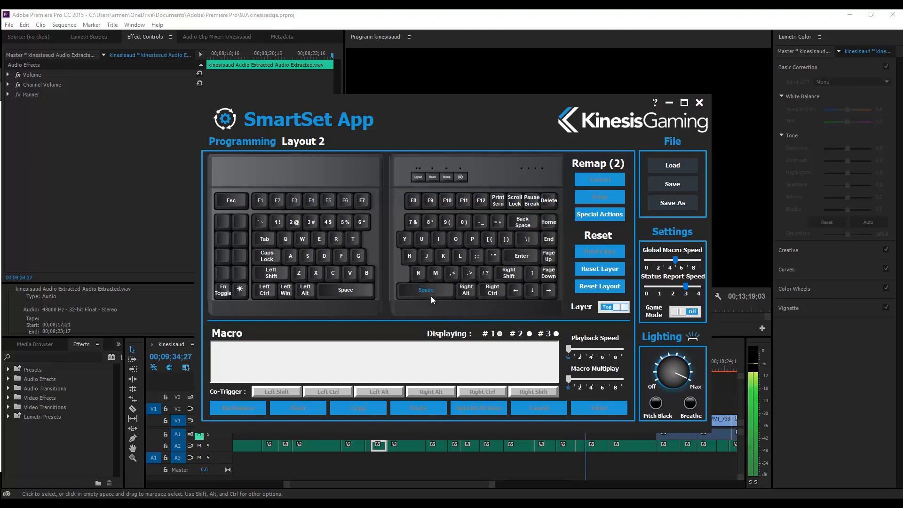
# Remap the right space bar to Backspace and switch Game Mode to On
pyautogui.click(425, 290)
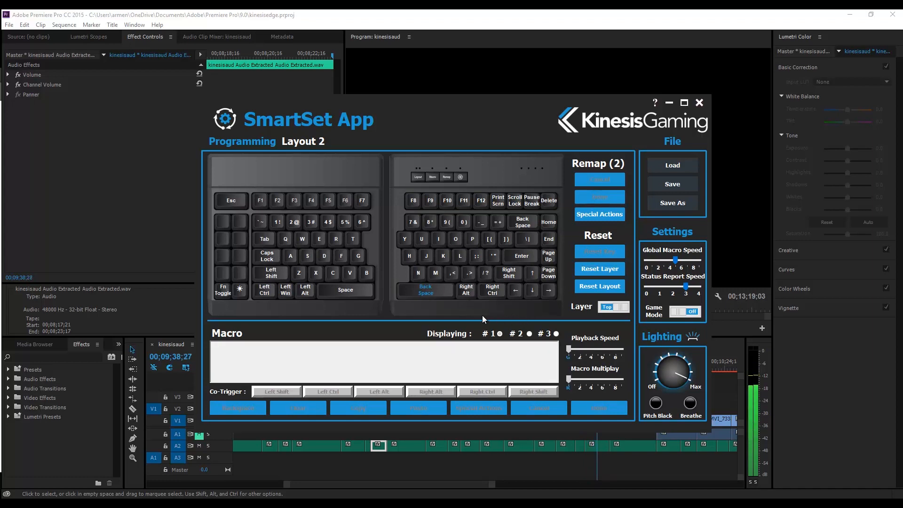
pyautogui.moveTo(443, 309)
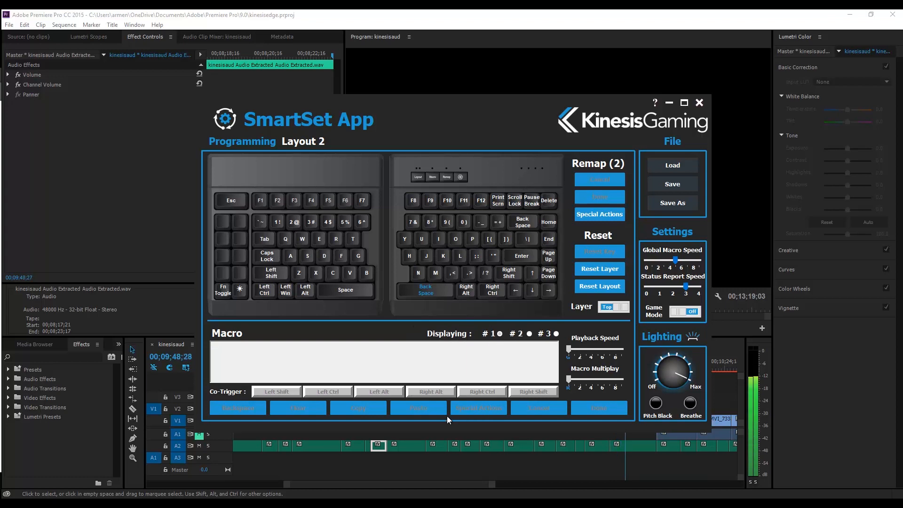
pyautogui.moveTo(285, 261)
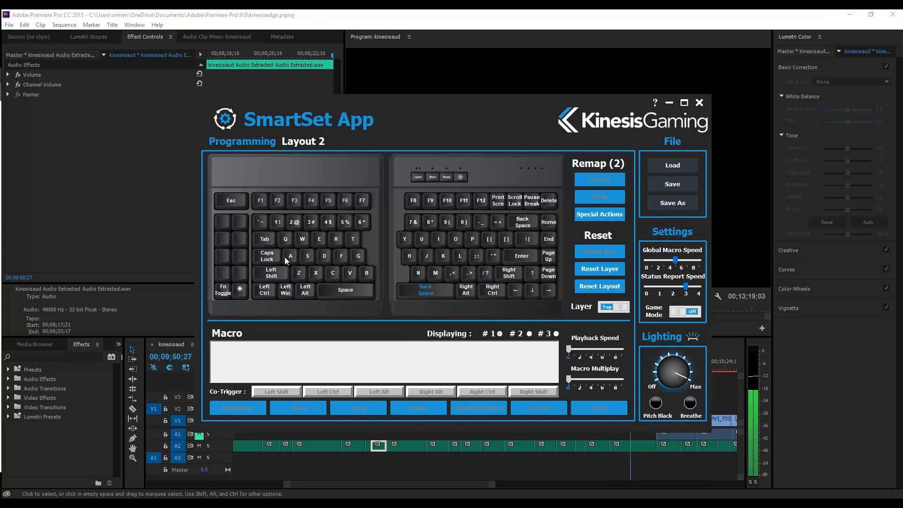
pyautogui.moveTo(461, 370)
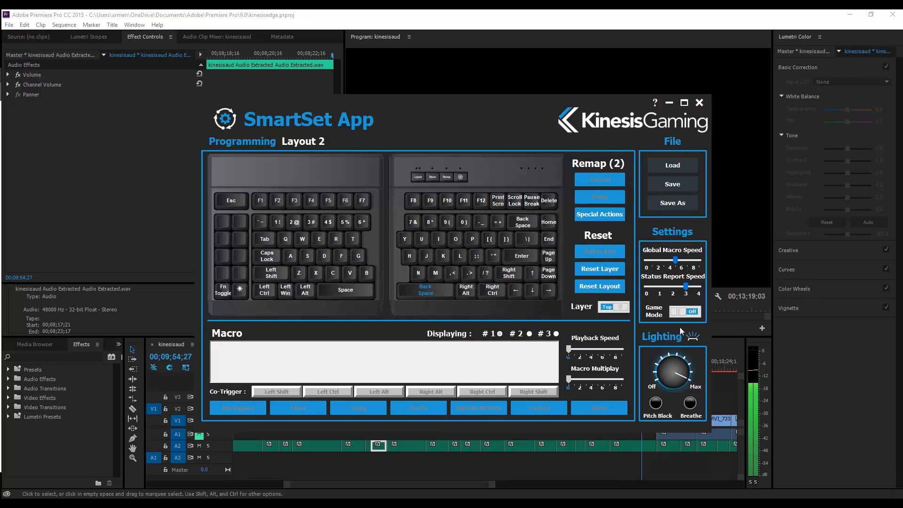
pyautogui.click(685, 312)
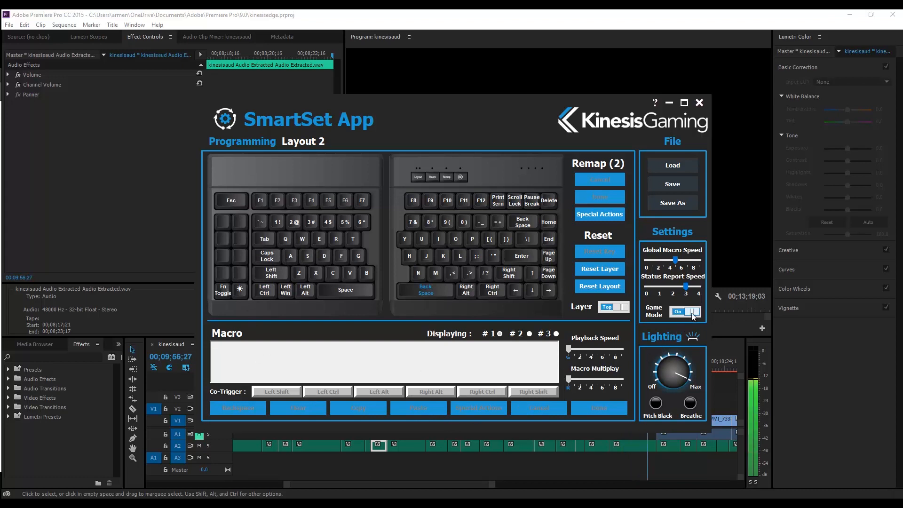